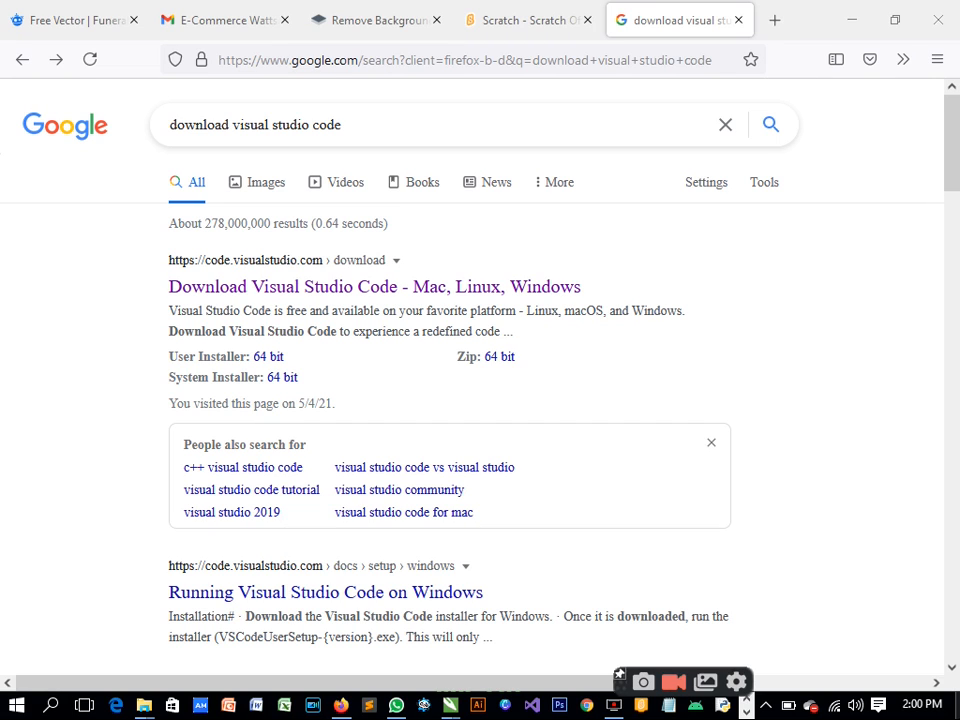
Replace the old Google query with 'visual studio code' and run the search
left_click(672, 682)
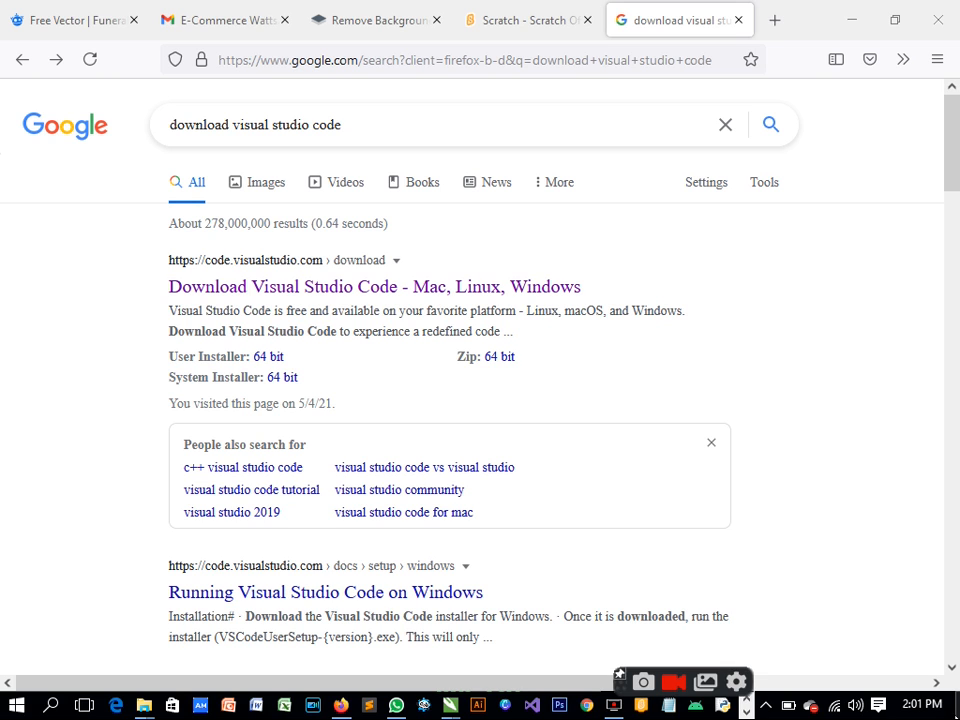
left_click(384, 124)
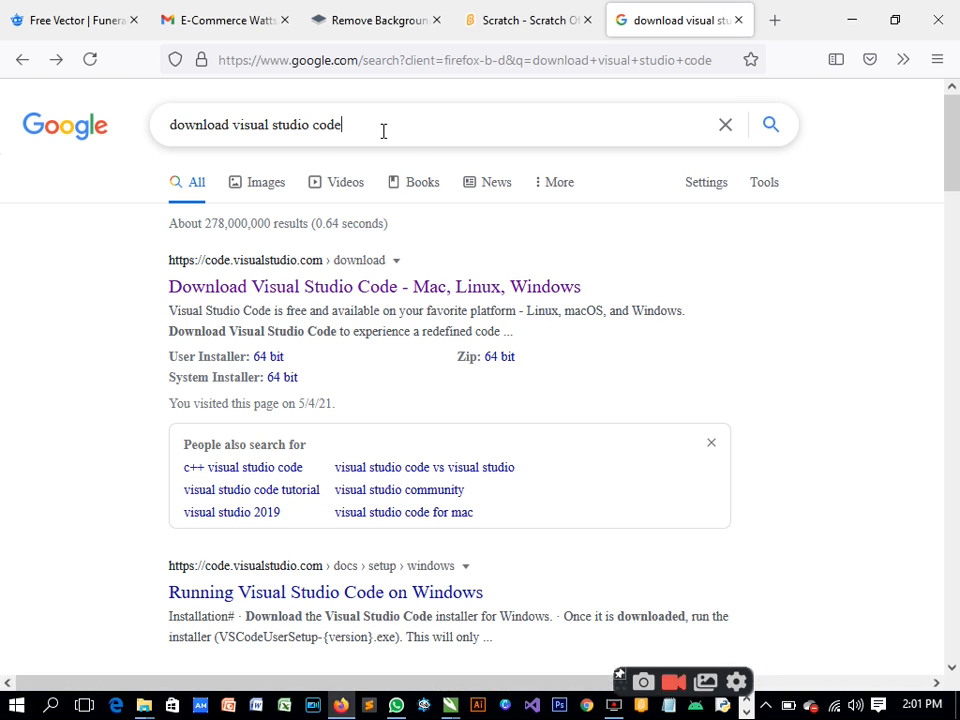
type("dow")
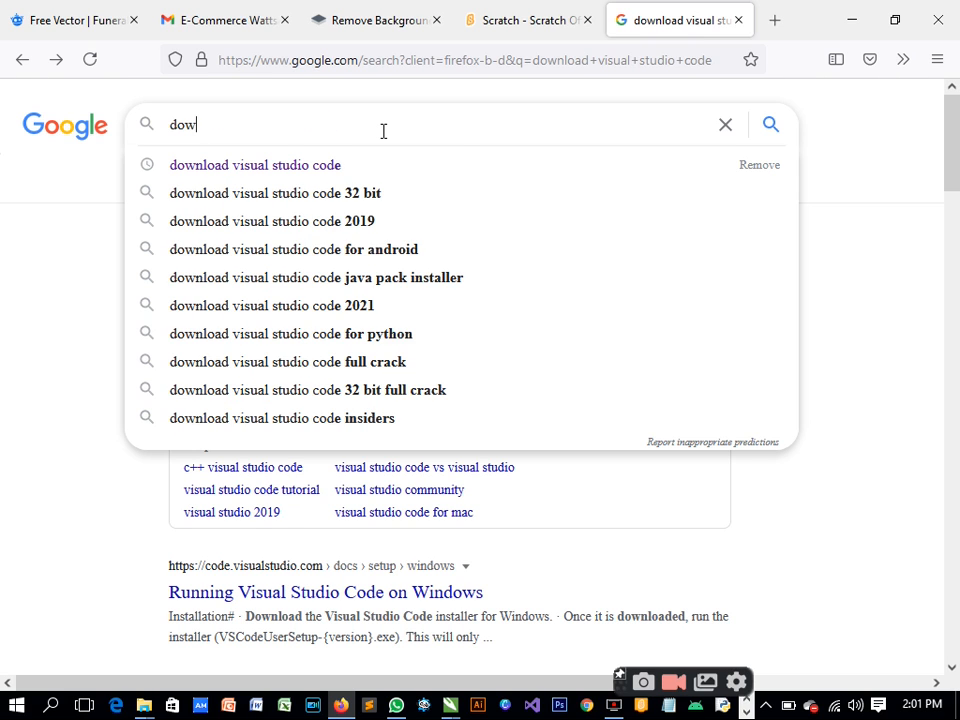
left_click(724, 124)
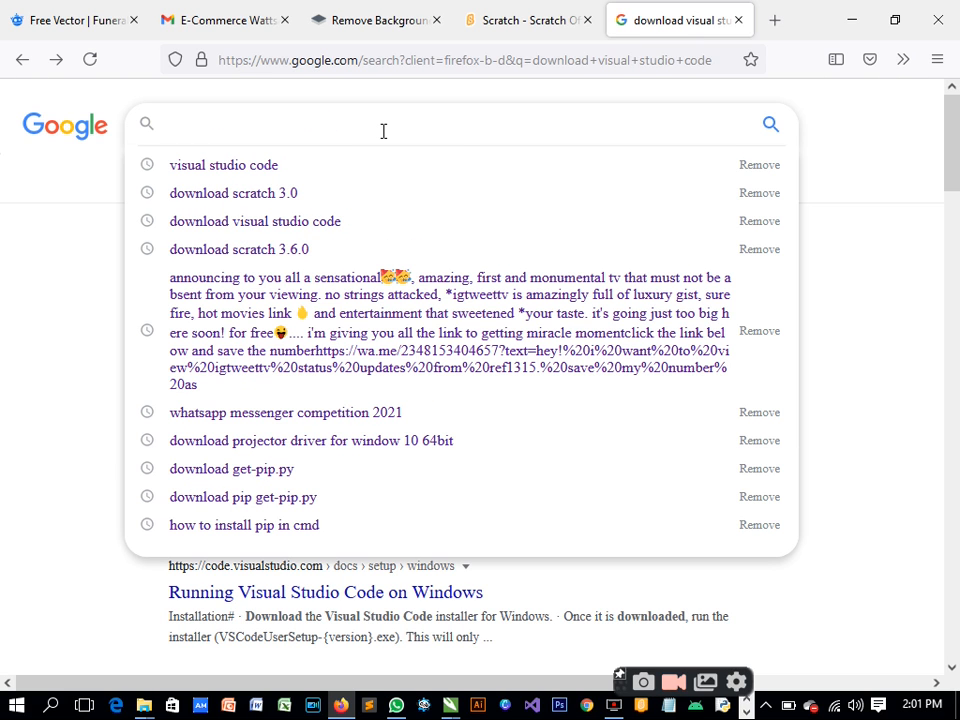
type("visual")
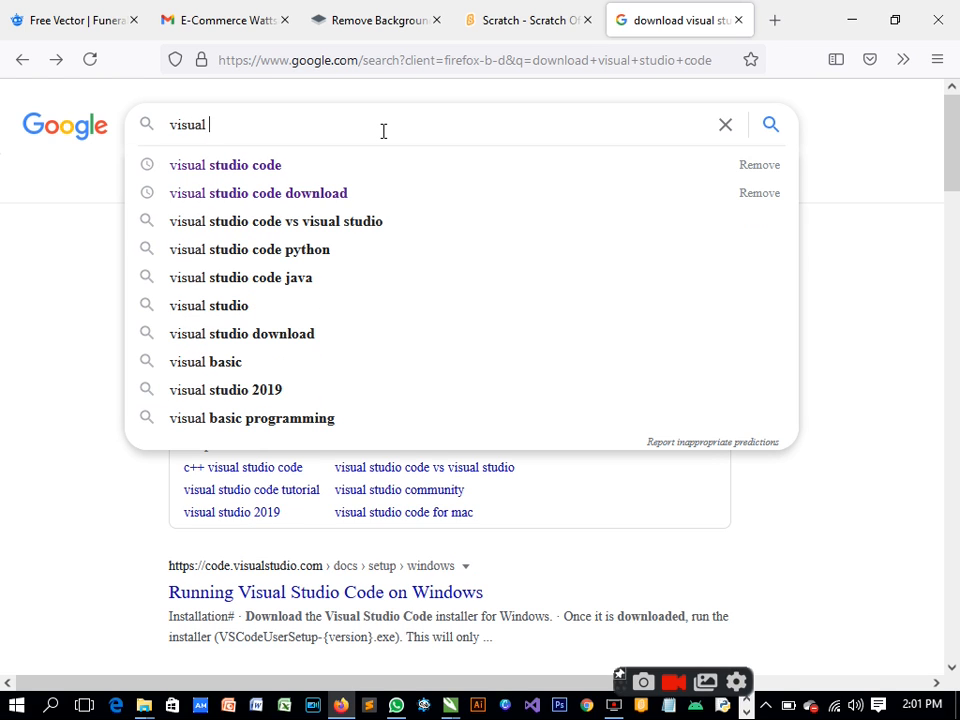
type("studio c")
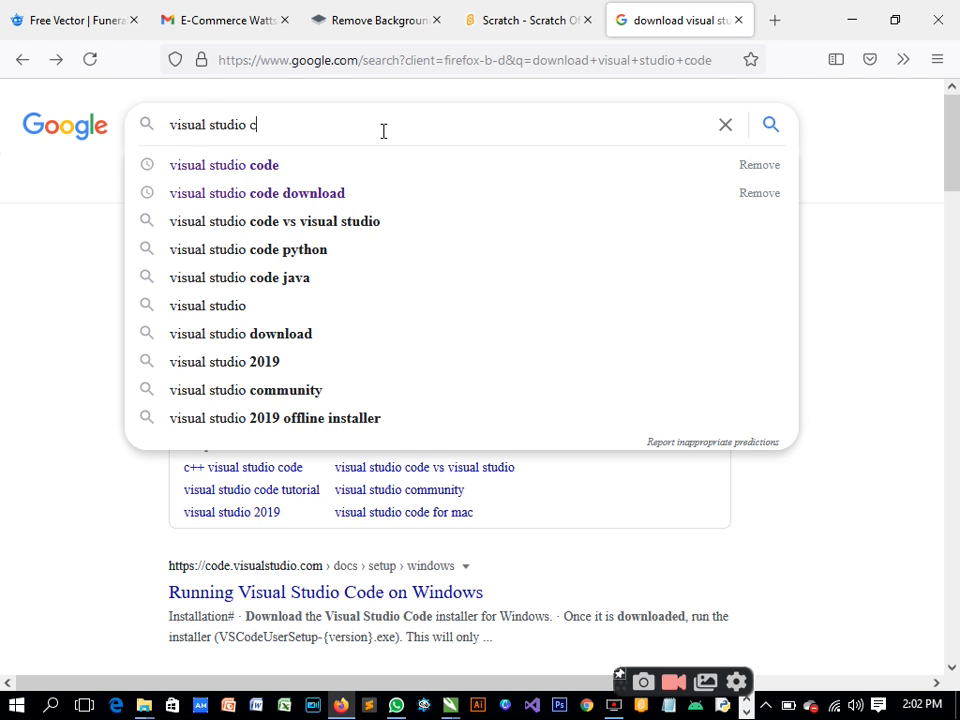
left_click(224, 164)
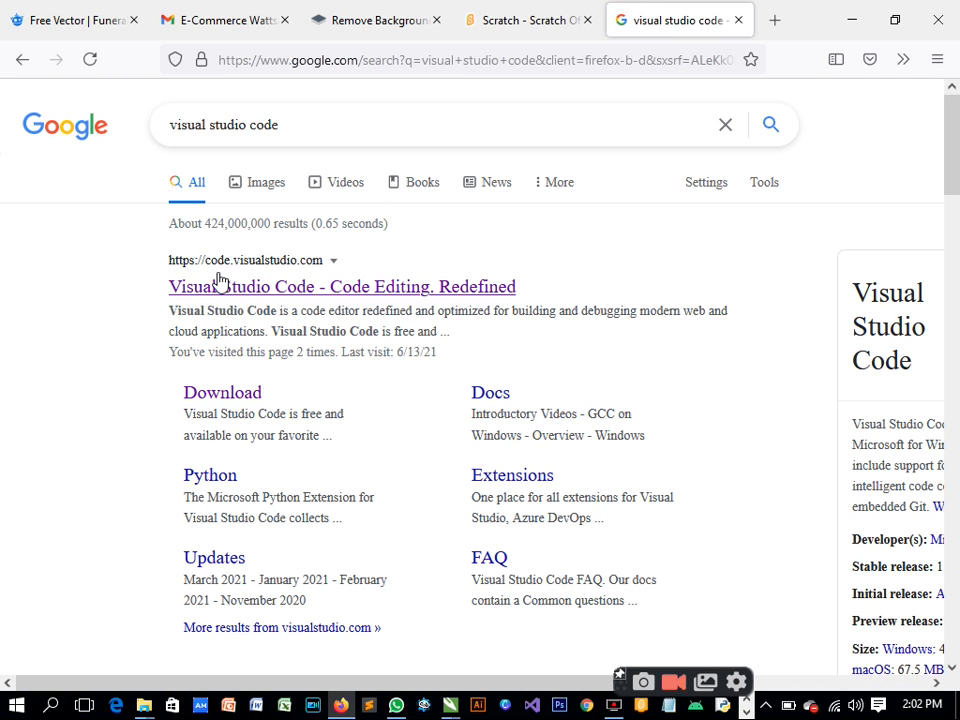
mouse_move(220, 286)
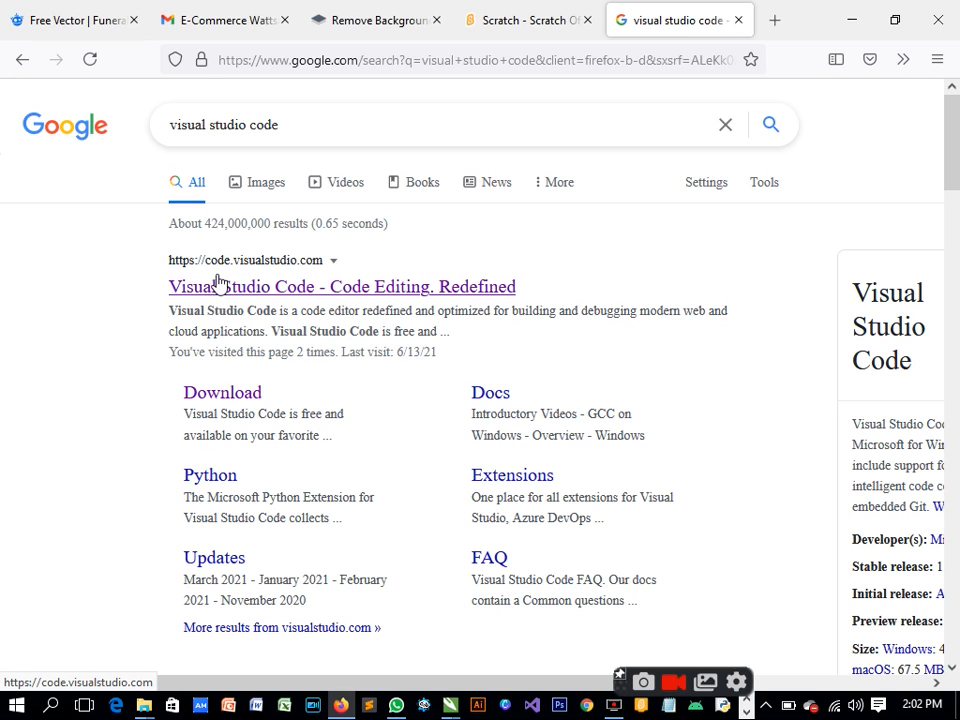
Choose the 'Visual Studio Code - Code Editing. Redefined' result to reach the official site
left_click(340, 288)
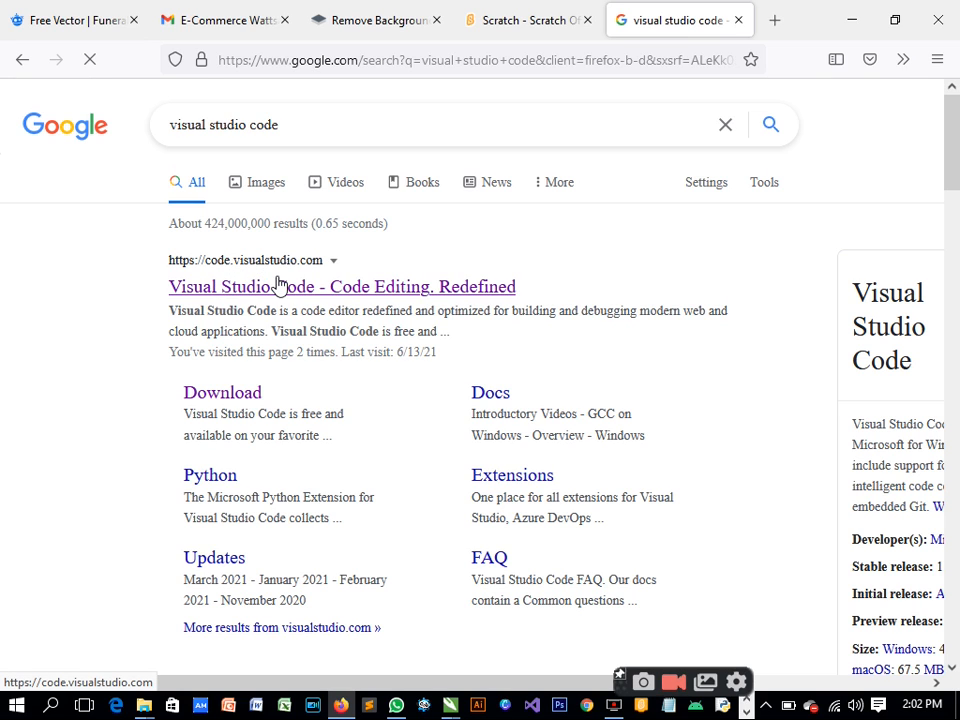
Load code.visualstudio.com, peek at the other-platform download list, then head to the full Download page
left_click(342, 288)
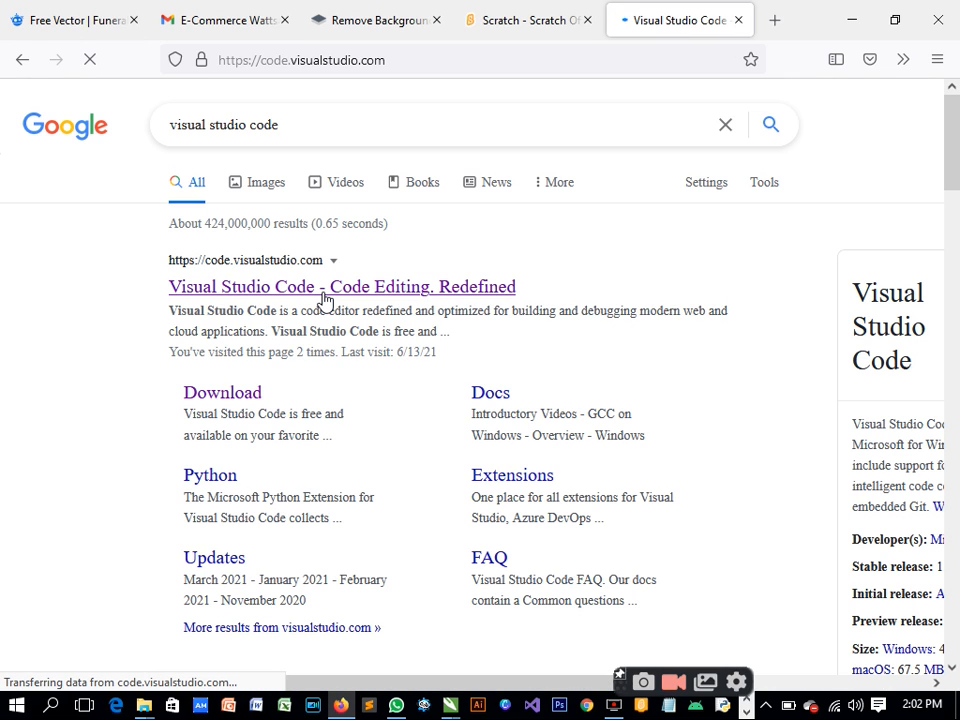
left_click(340, 288)
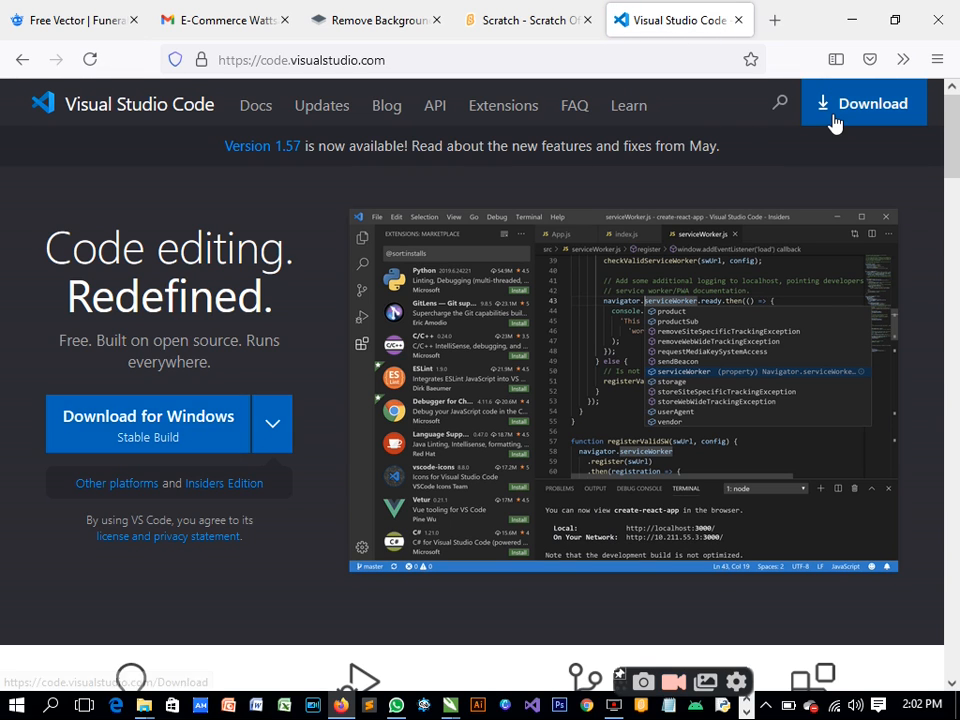
mouse_move(562, 380)
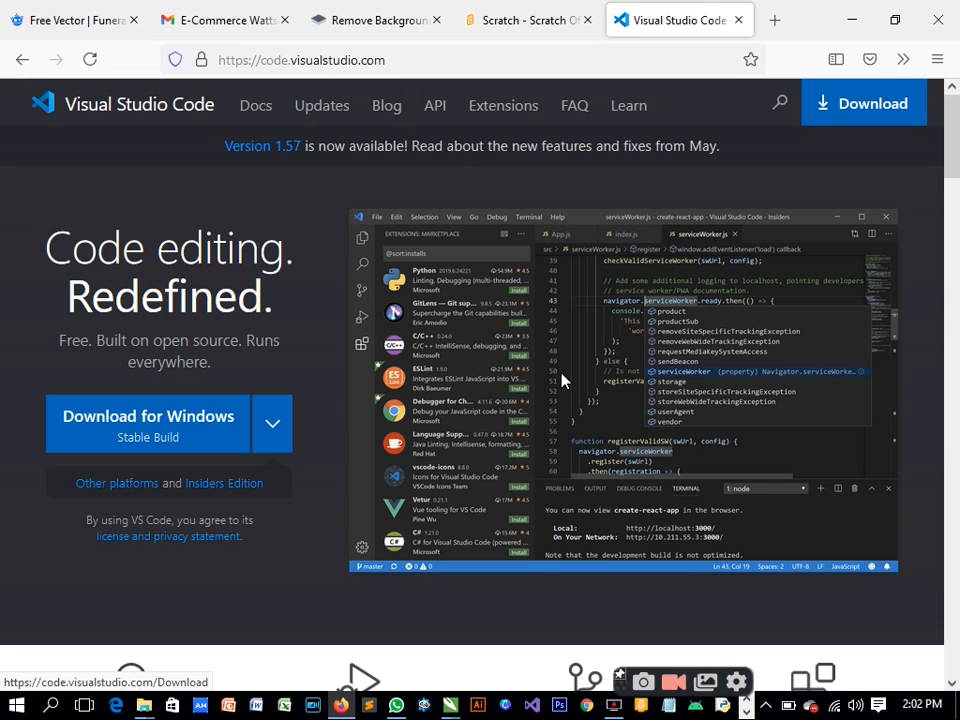
left_click(272, 424)
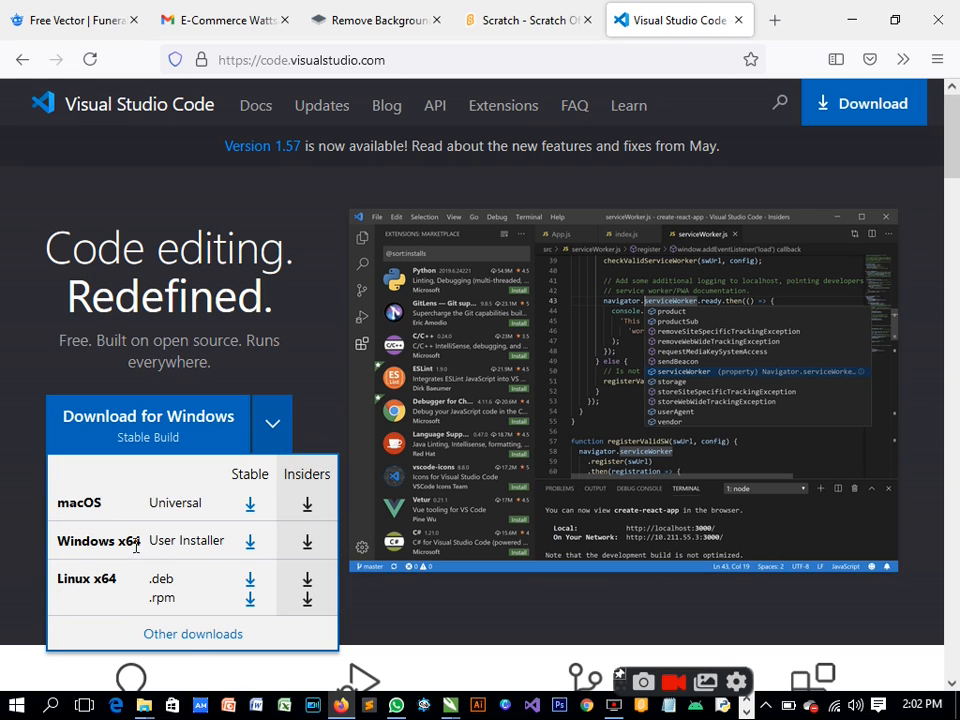
mouse_move(200, 596)
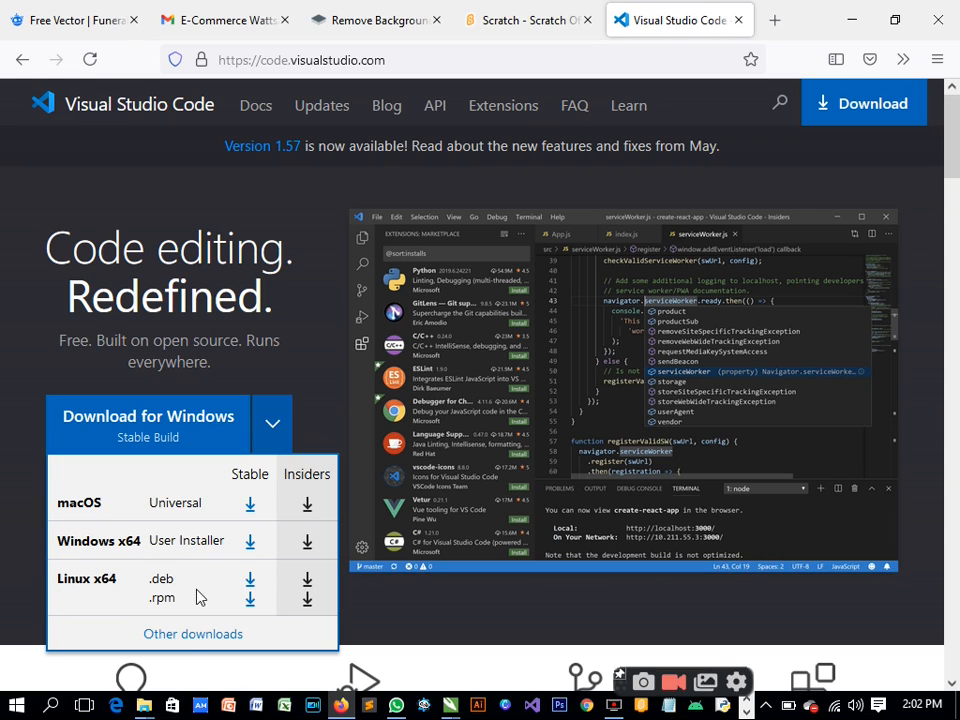
left_click(272, 424)
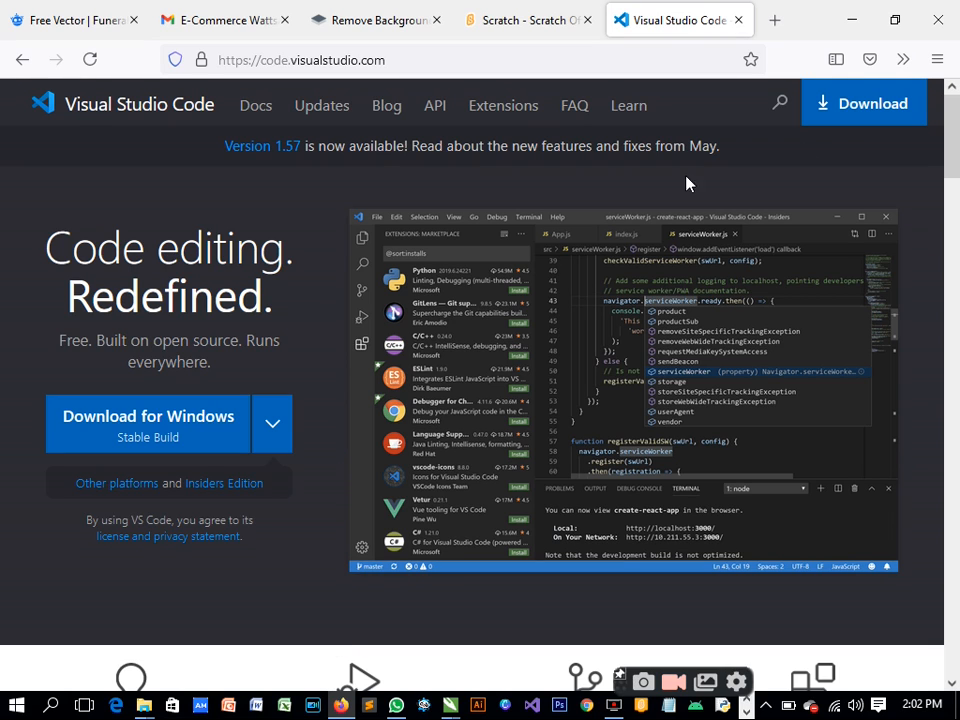
left_click(864, 104)
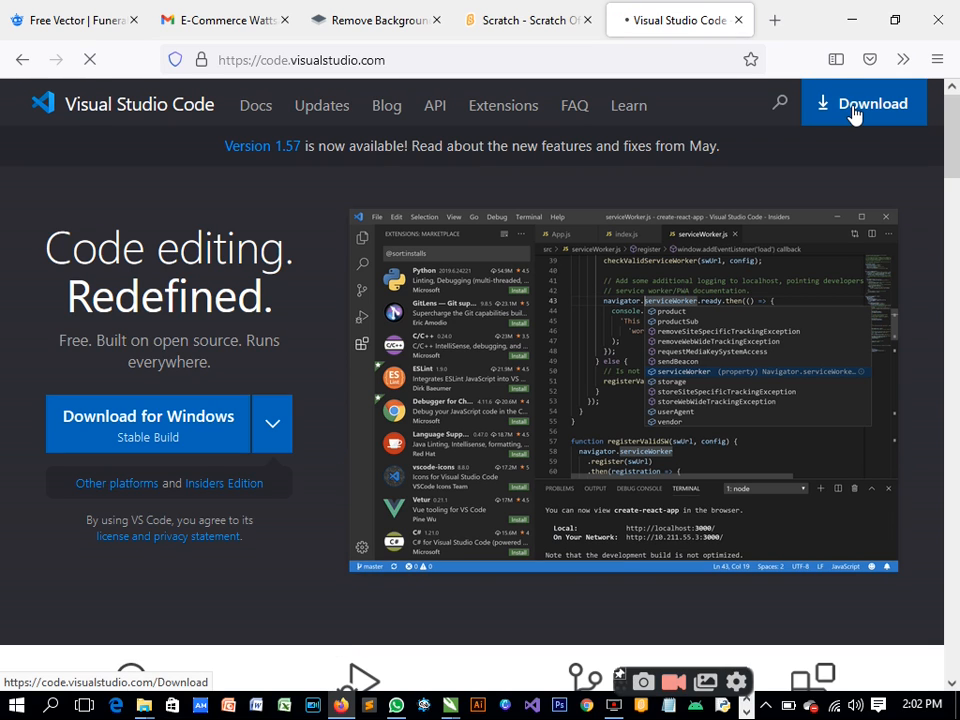
Start the Windows build download and save VSCodeUserSetup-x64-1.57.0.exe to disk
left_click(862, 104)
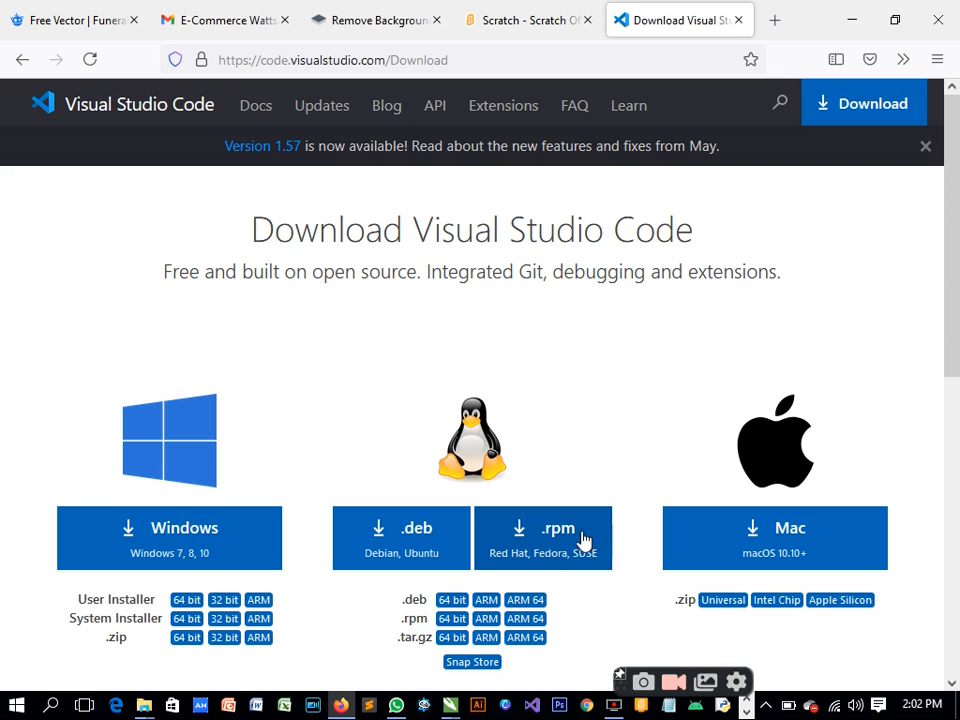
left_click(168, 528)
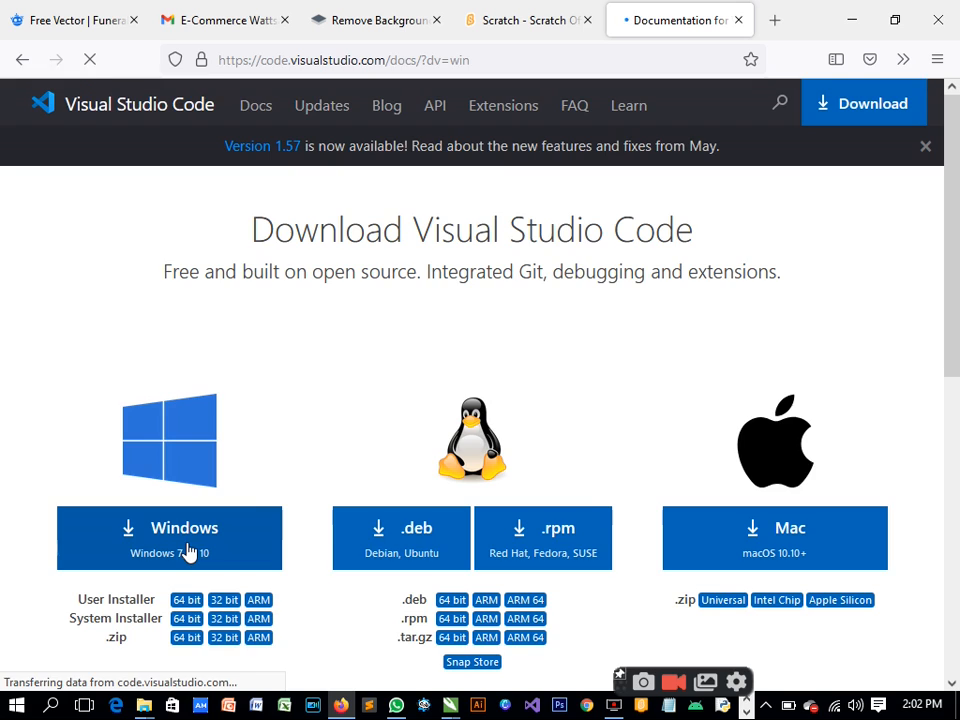
left_click(168, 528)
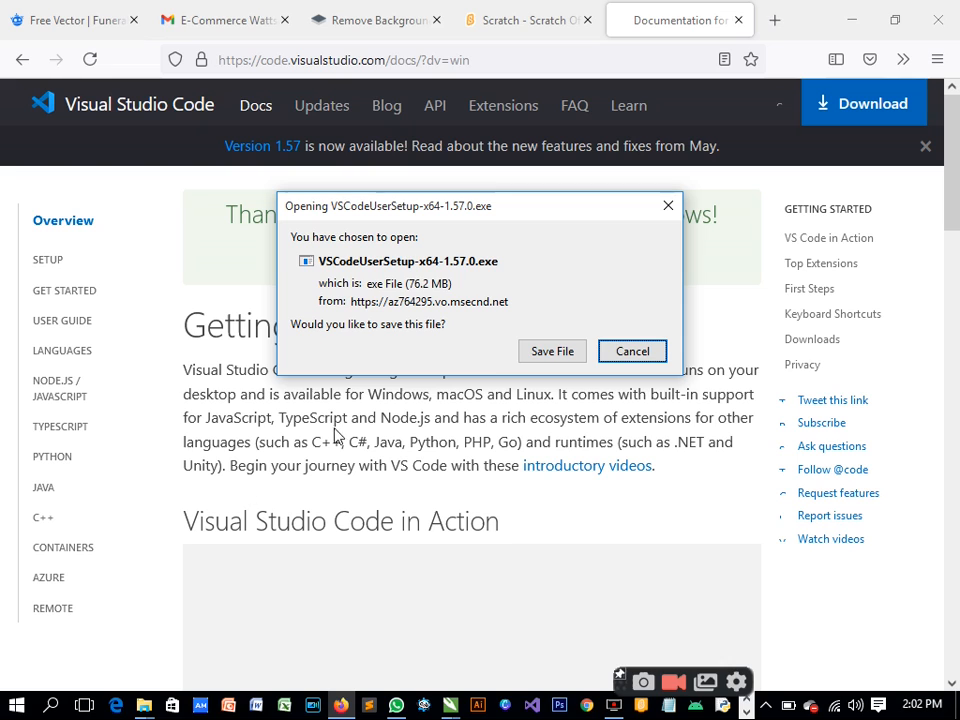
left_click(632, 352)
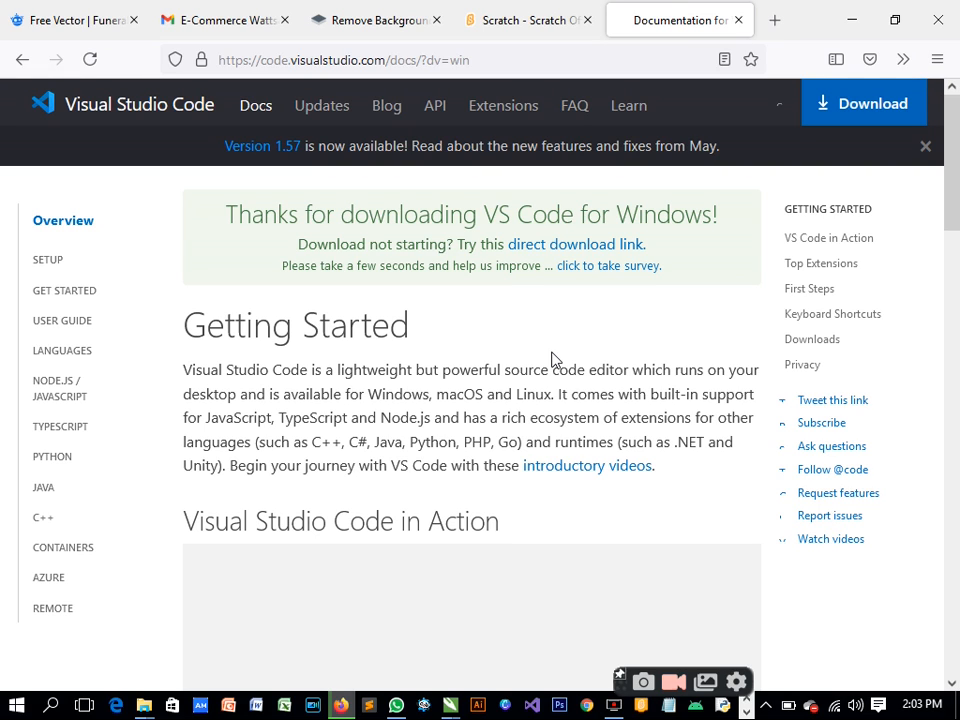
mouse_move(192, 572)
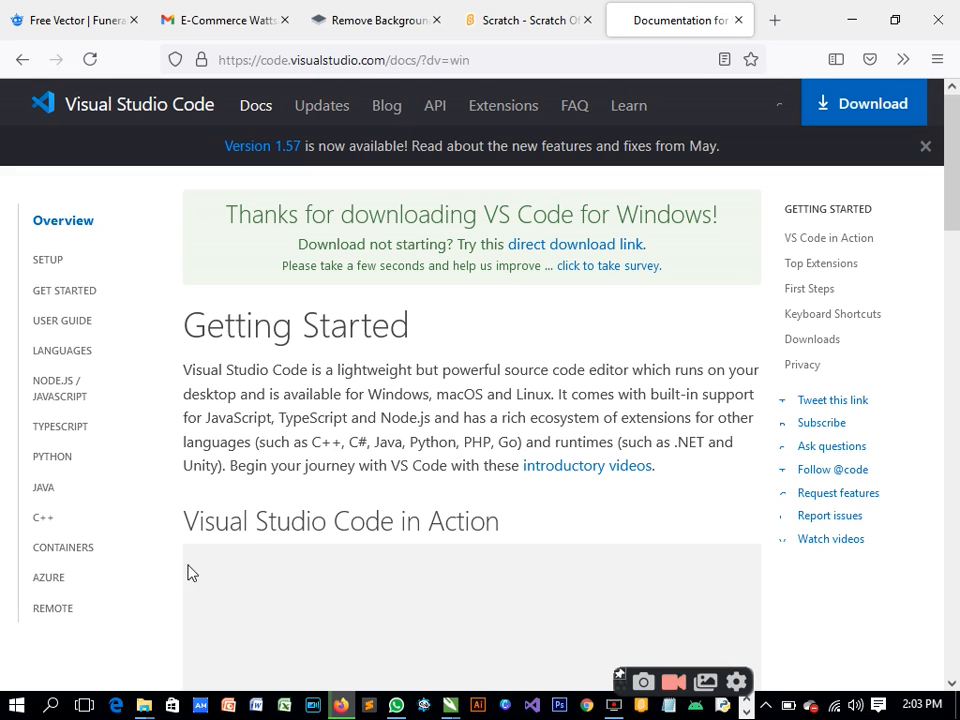
mouse_move(400, 666)
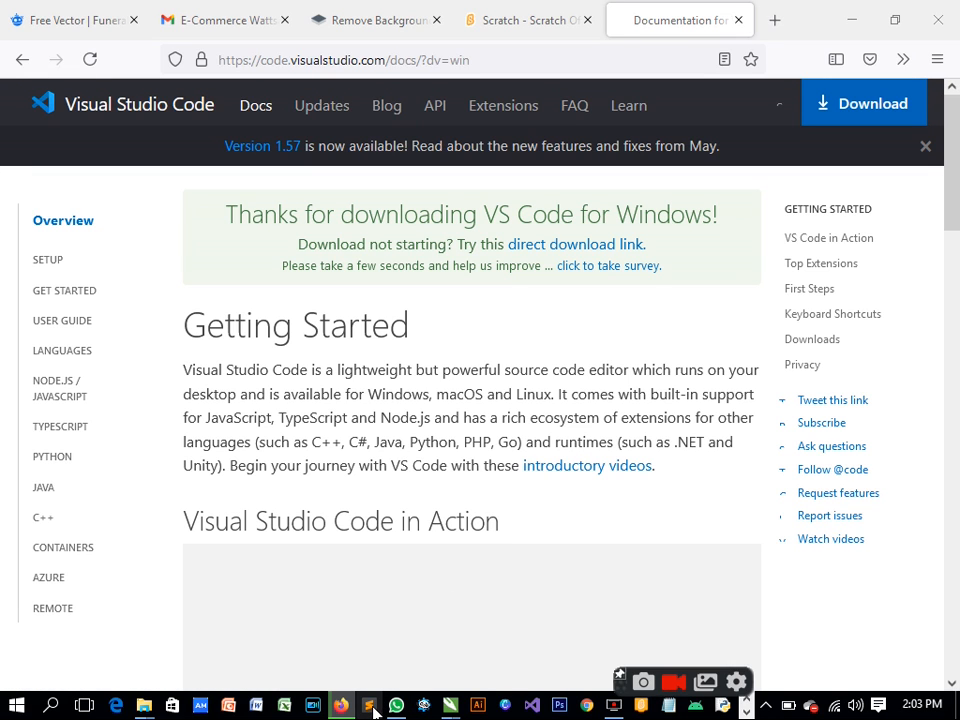
Switch to the Sublime Text window showing try.html via the taskbar
left_click(370, 706)
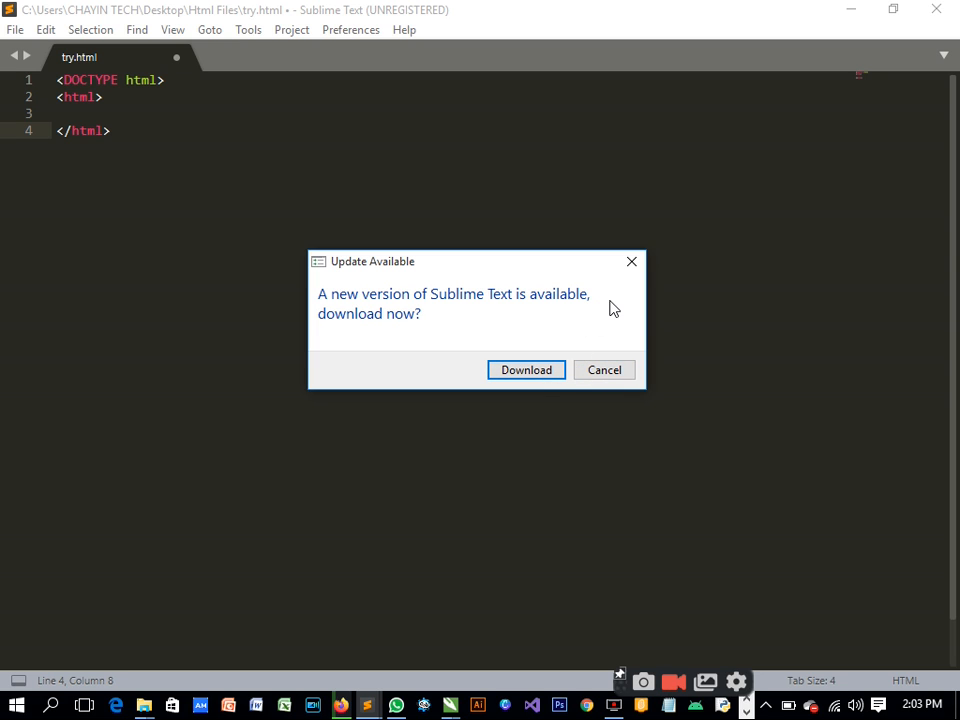
mouse_move(424, 298)
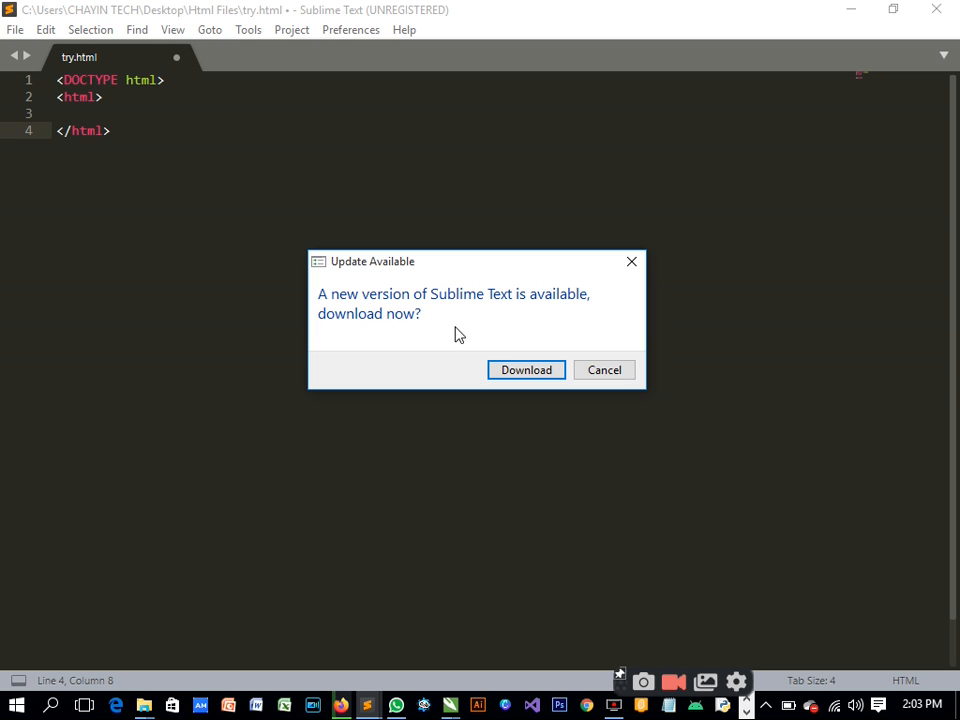
mouse_move(548, 328)
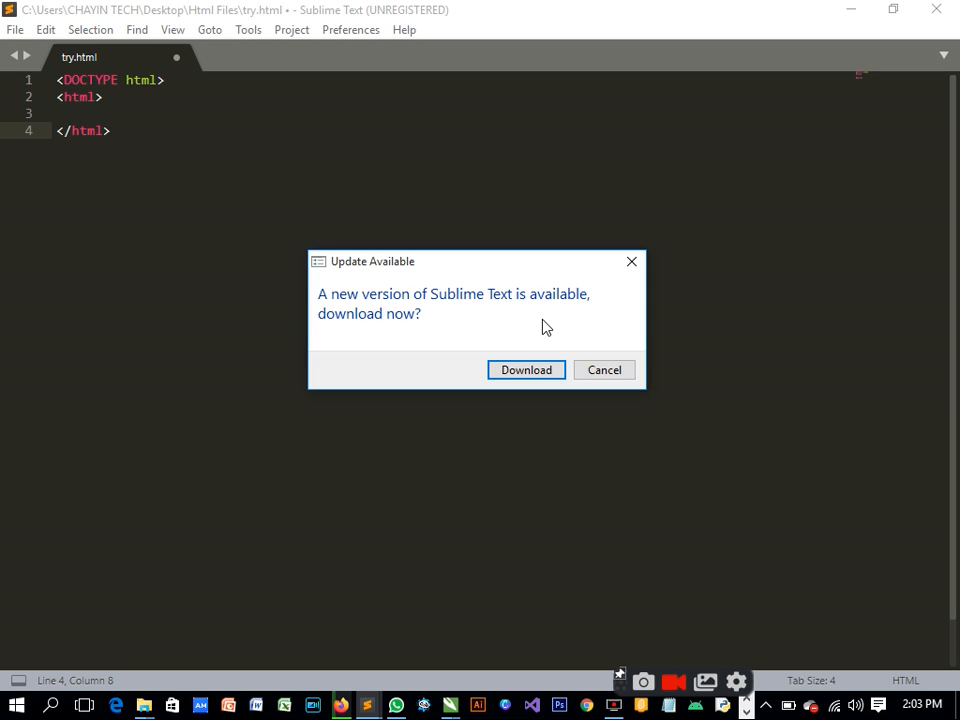
mouse_move(596, 356)
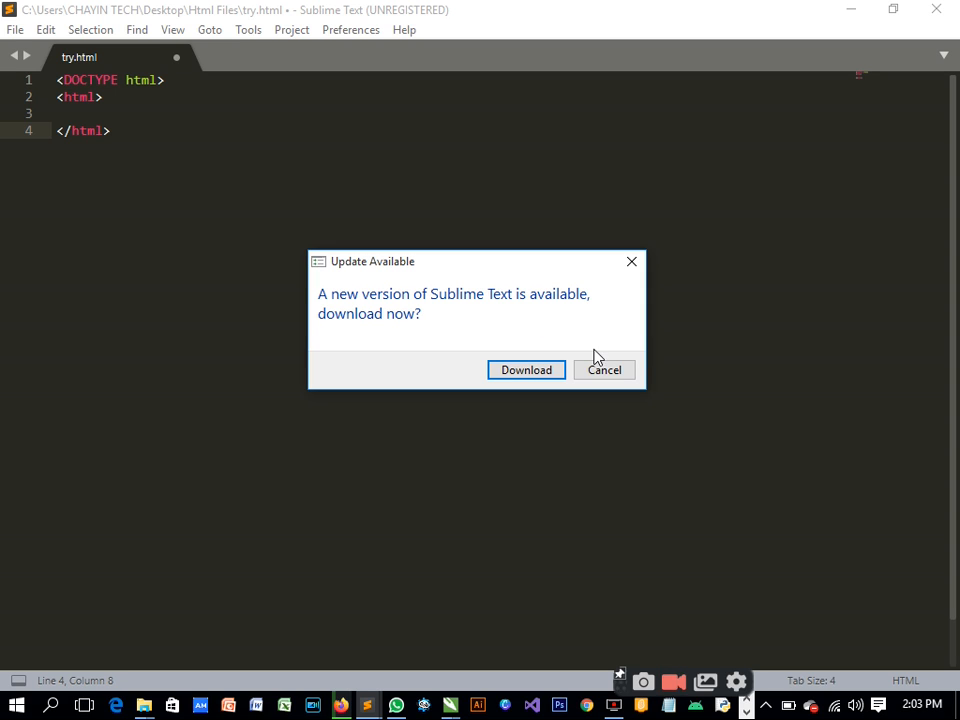
Decline the Sublime Text update and launch Notepad as another simple editor alternative
left_click(604, 368)
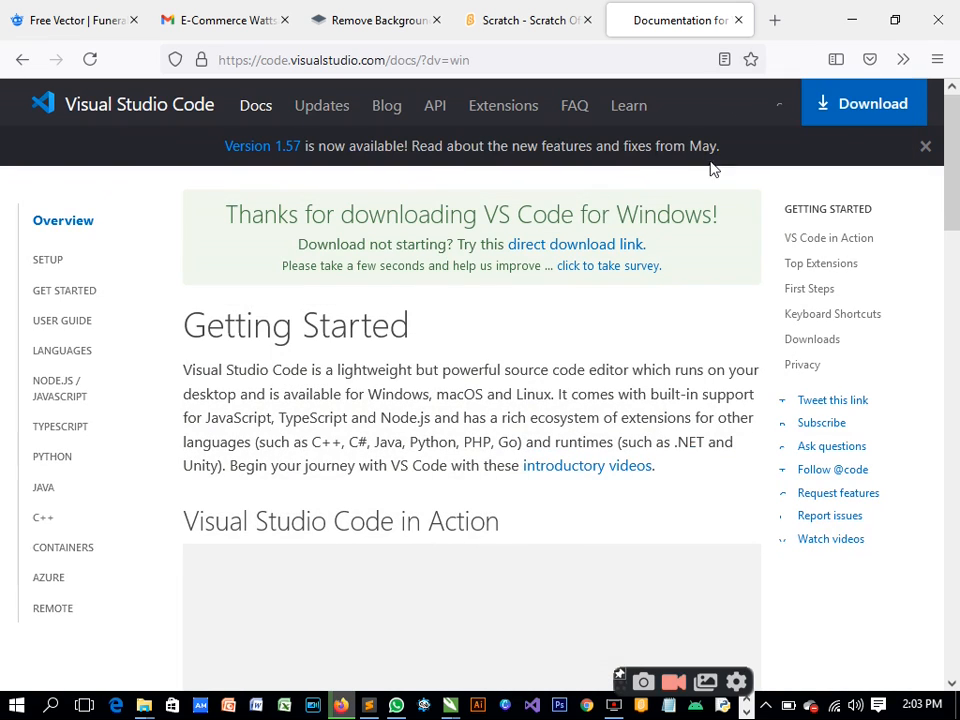
mouse_move(458, 216)
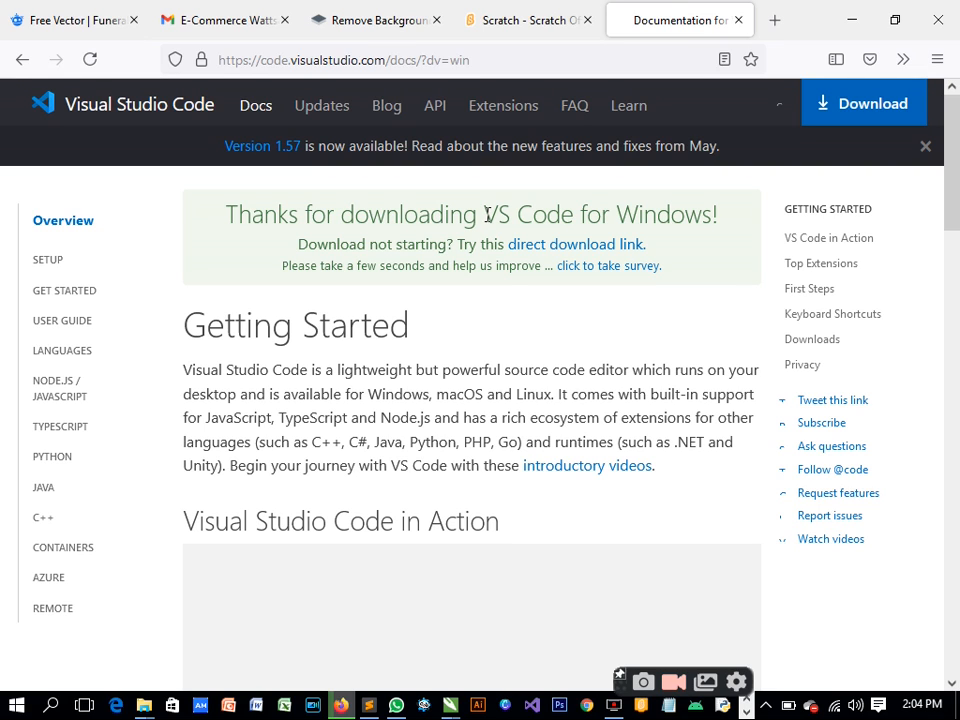
mouse_move(540, 432)
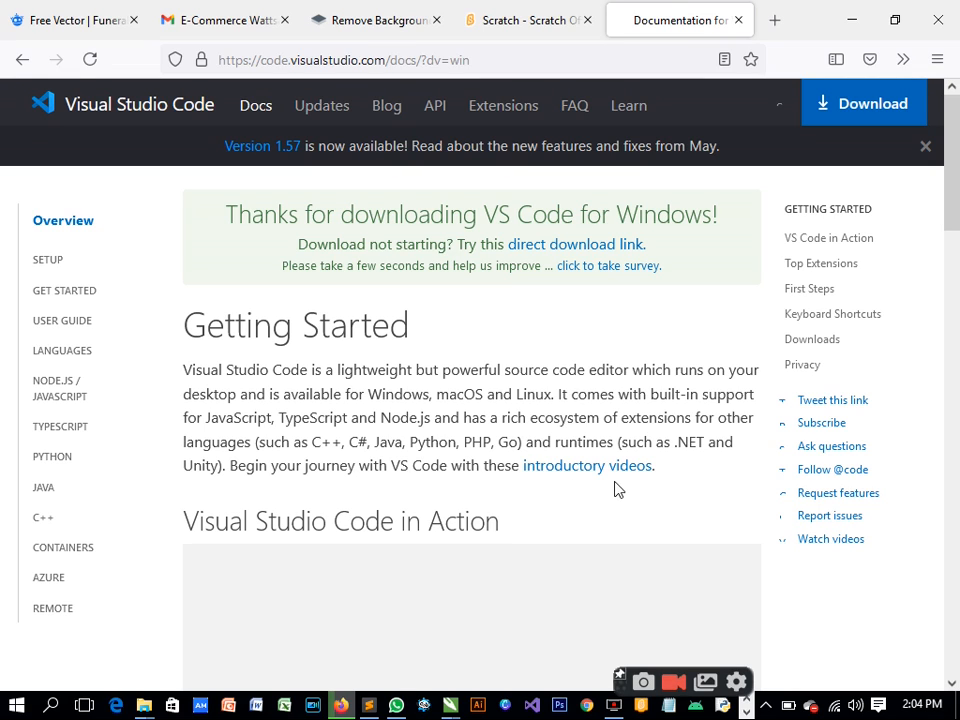
left_click(668, 706)
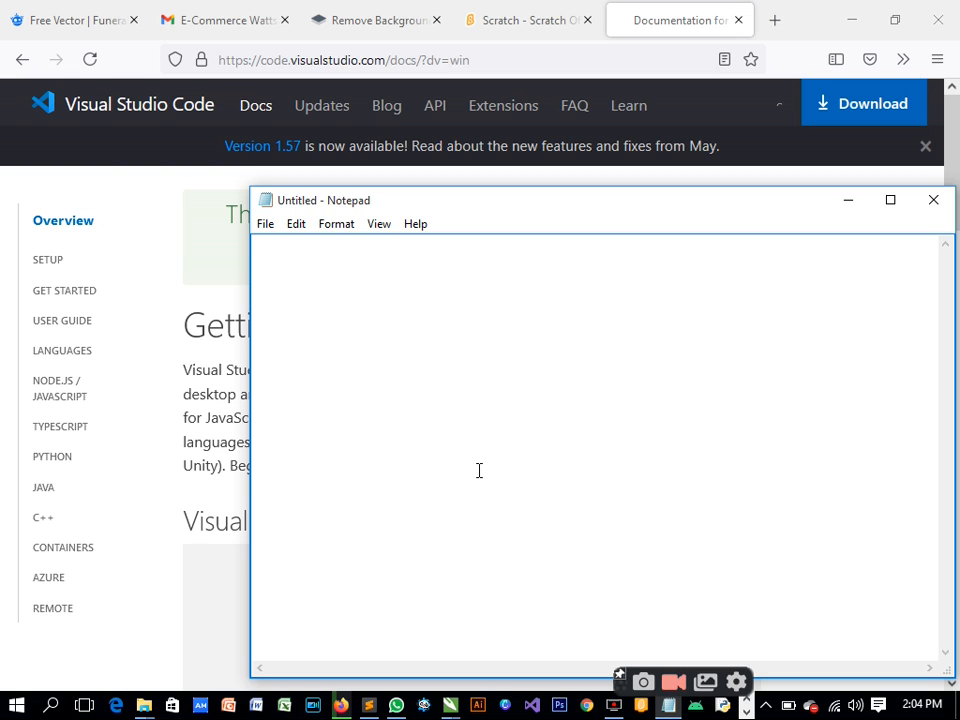
mouse_move(916, 352)
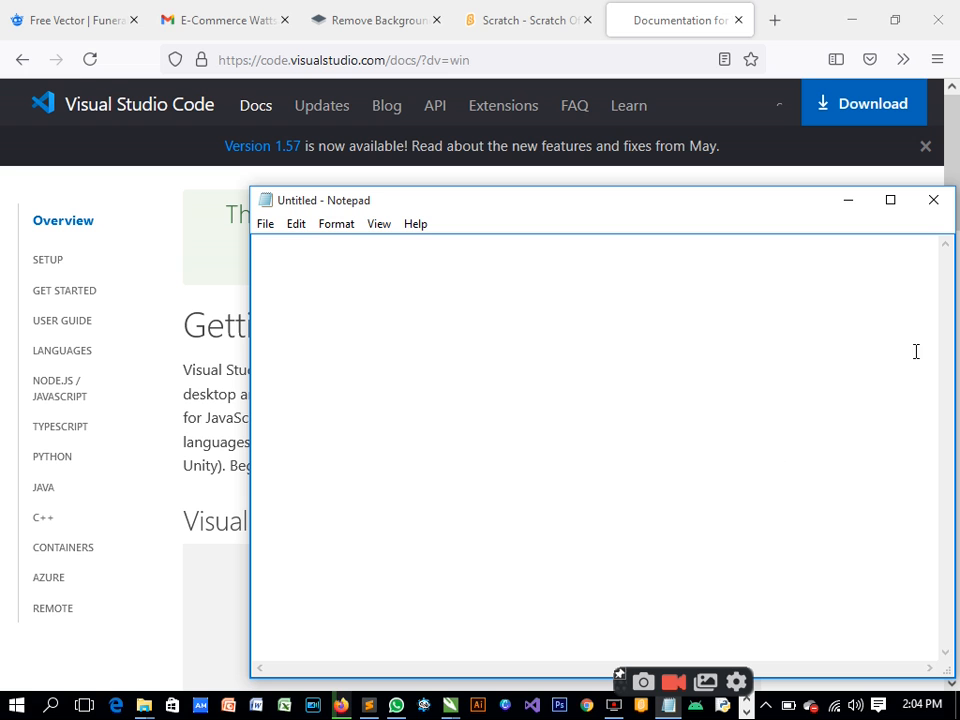
mouse_move(940, 184)
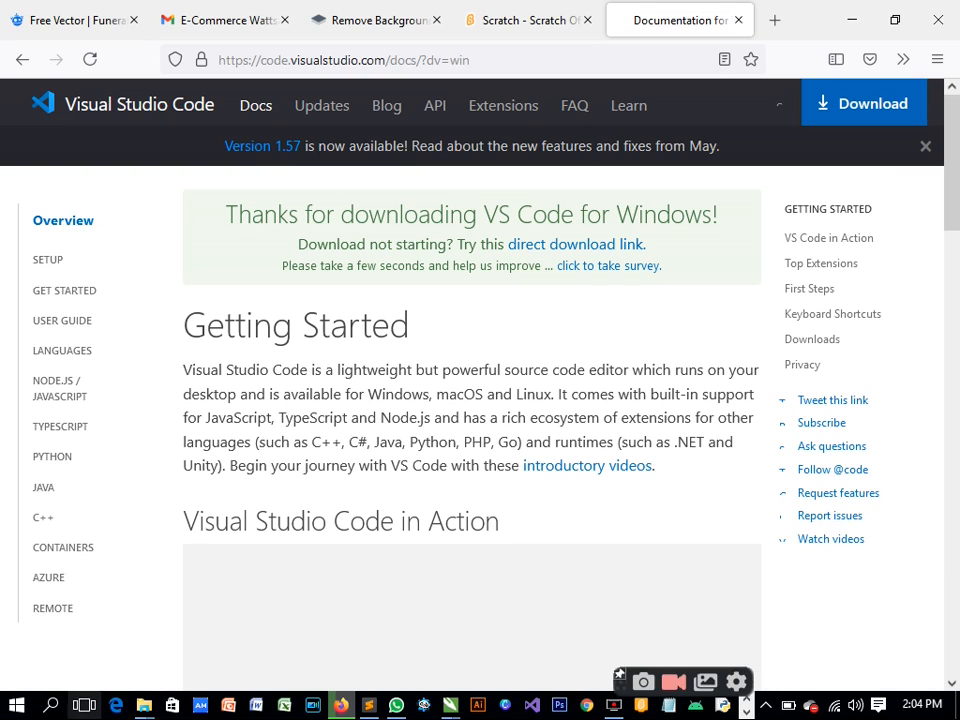
mouse_move(204, 564)
type("n")
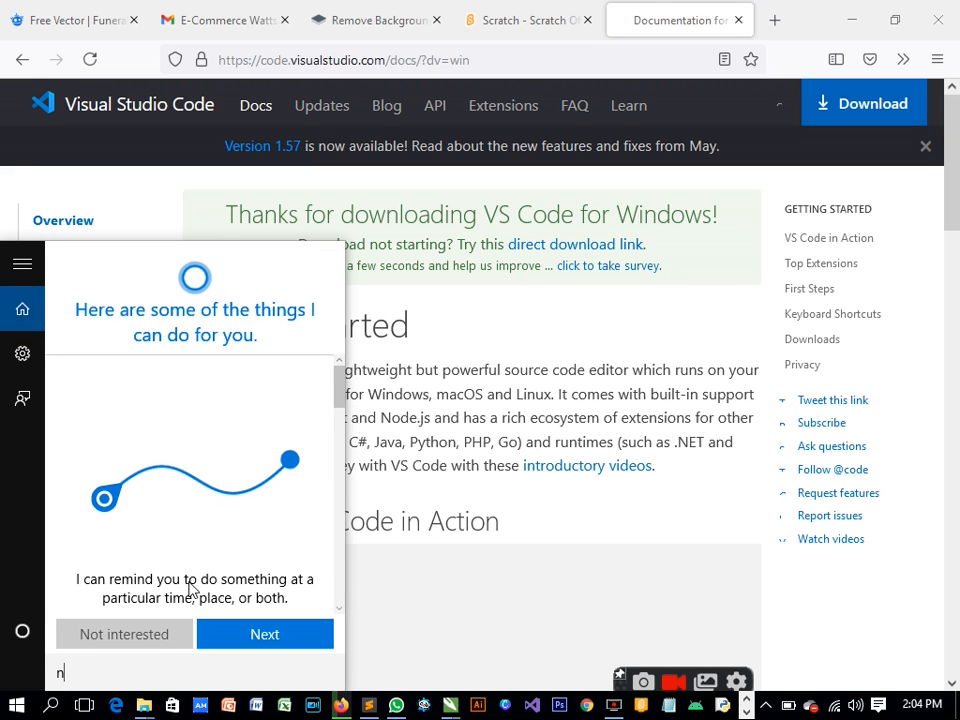
Leave the Start search panel and show Firefox's Library downloads and history menu
type("o")
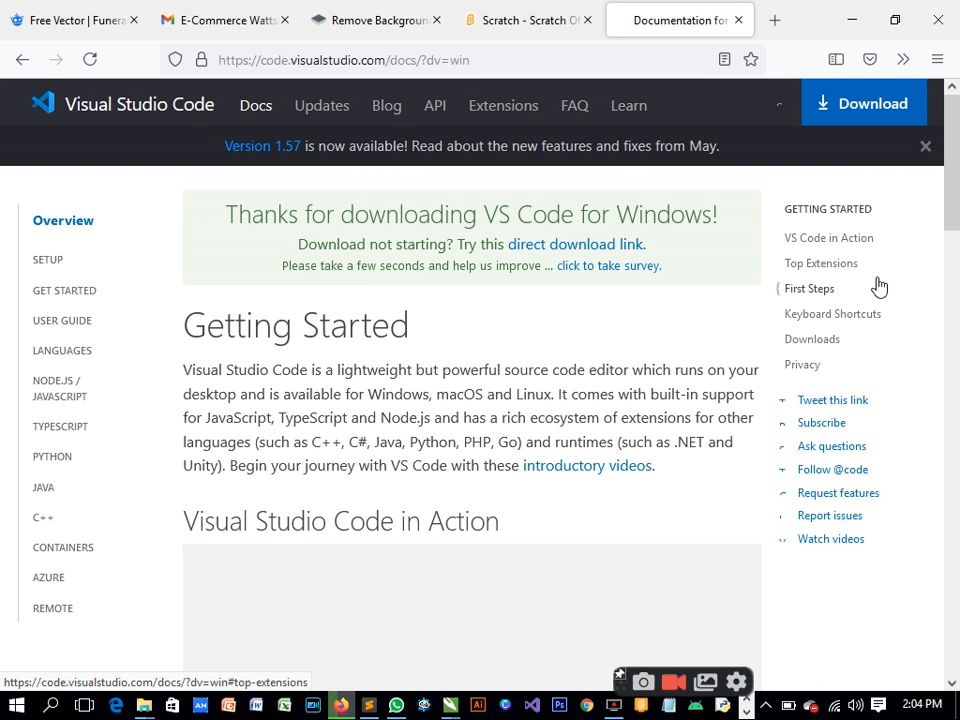
left_click(904, 60)
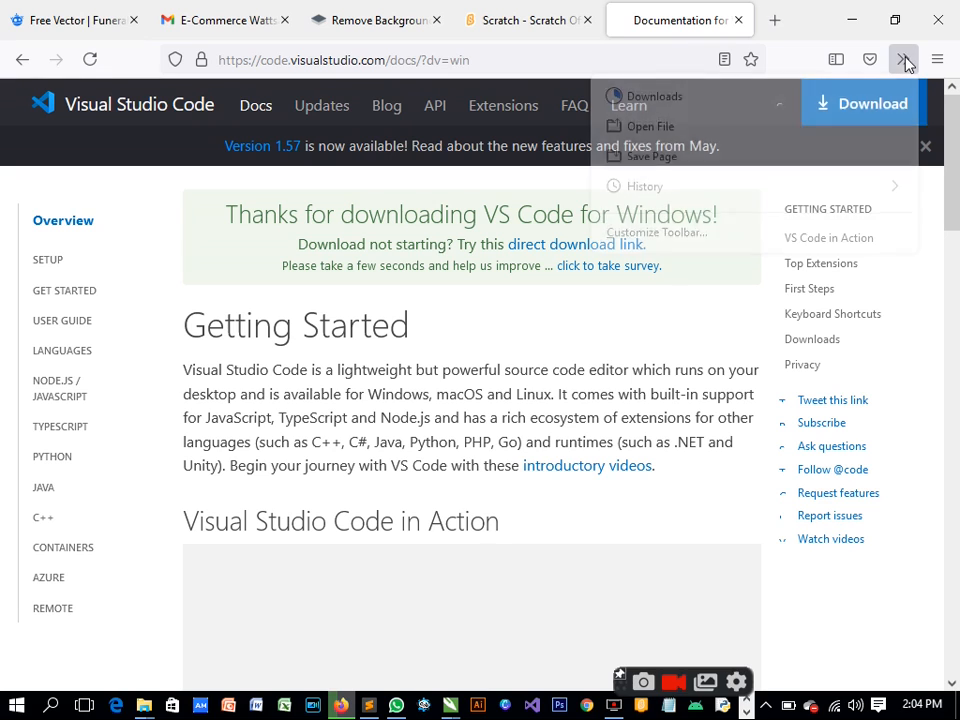